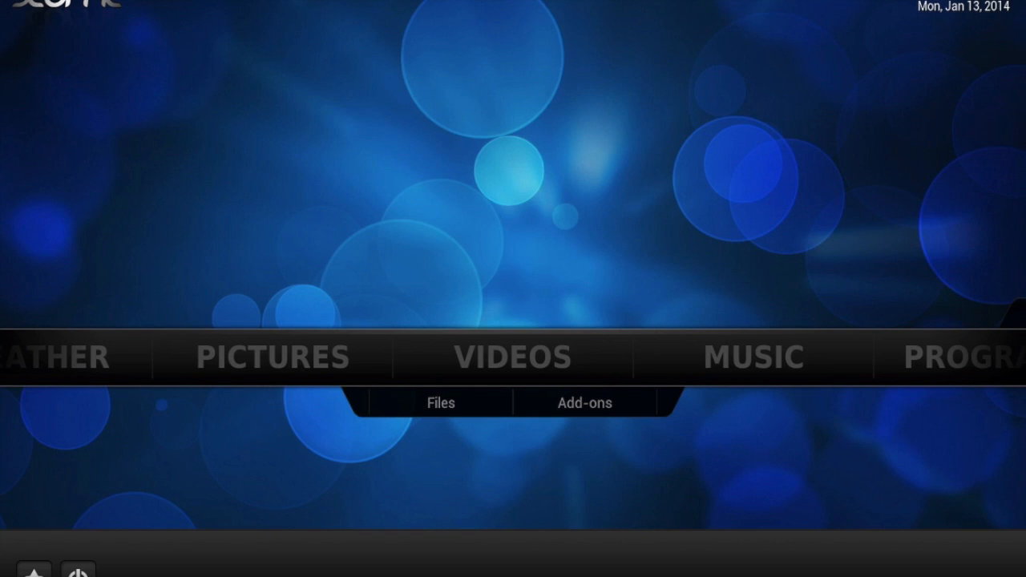
# From System, reach the File manager and begin adding a new file source.
pyautogui.click(513, 356)
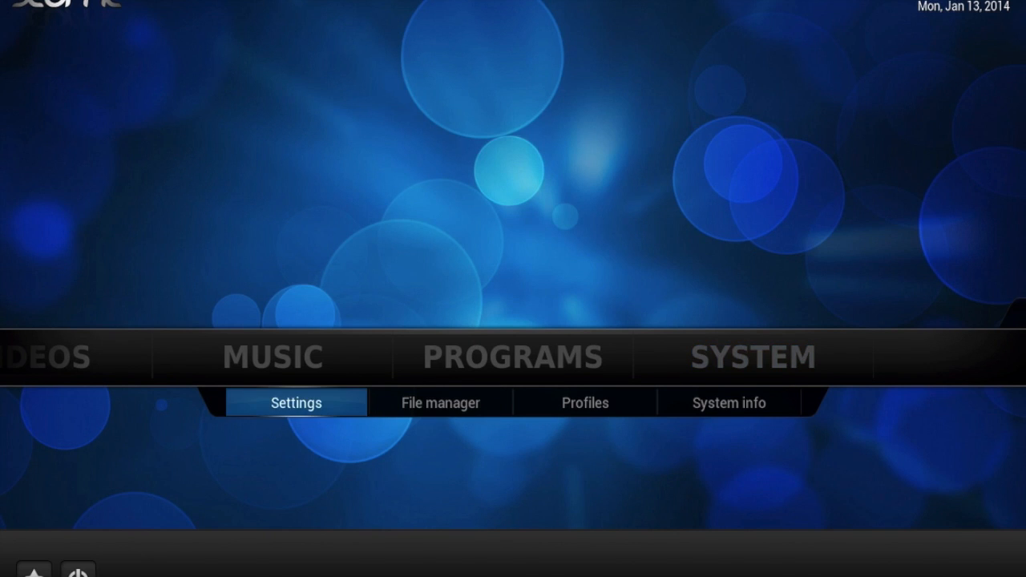
pyautogui.click(439, 402)
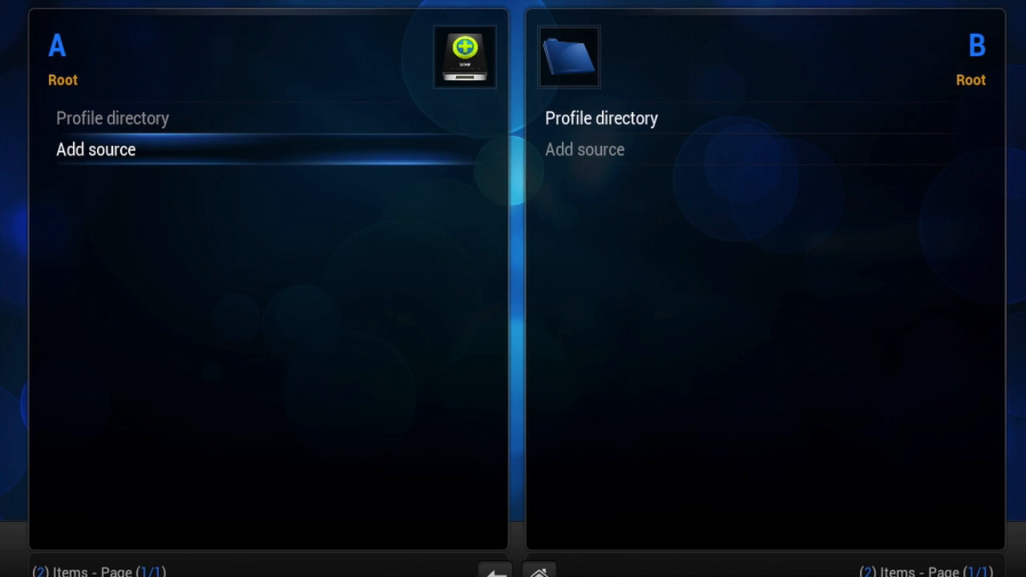
pyautogui.click(96, 149)
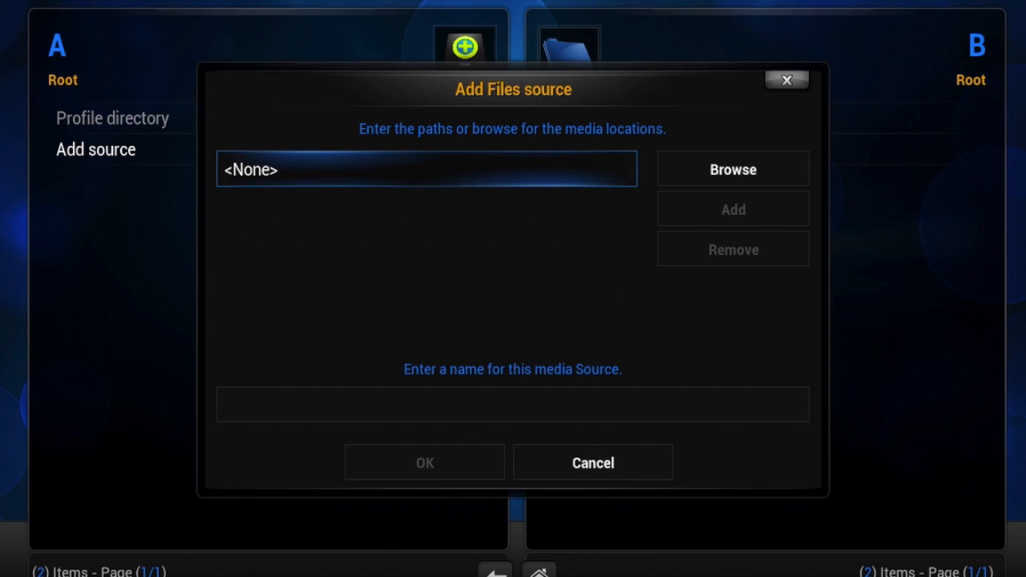
pyautogui.moveTo(488, 169)
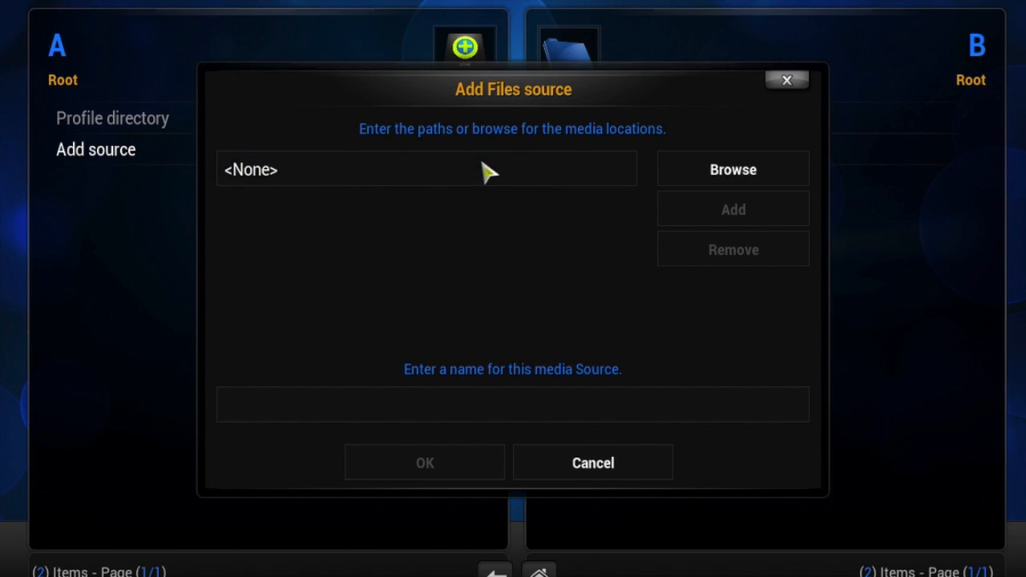
pyautogui.click(426, 170)
pyautogui.write('http://')
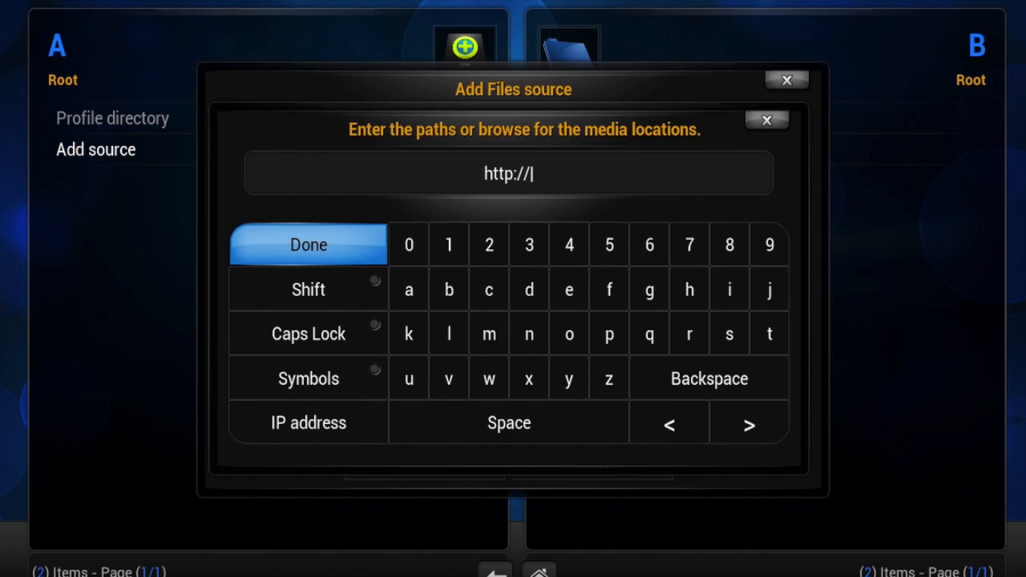
pyautogui.write('xfinit')
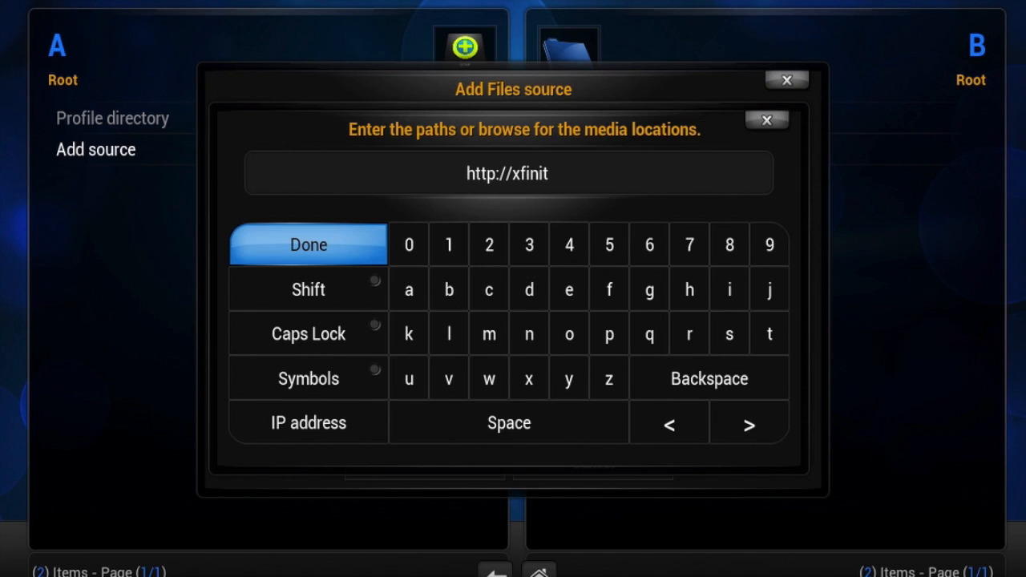
pyautogui.write('y.')
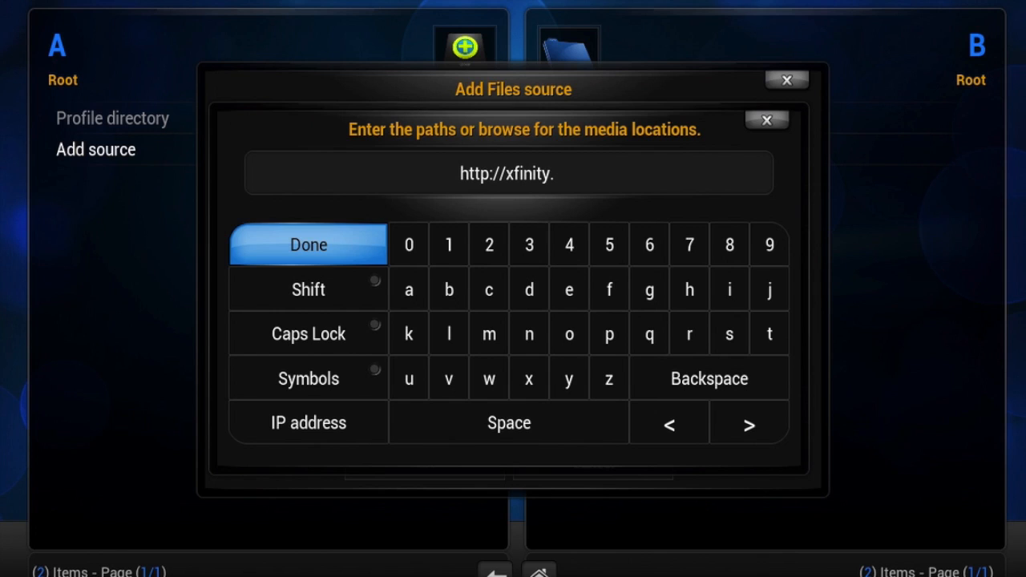
pyautogui.write('xunityt')
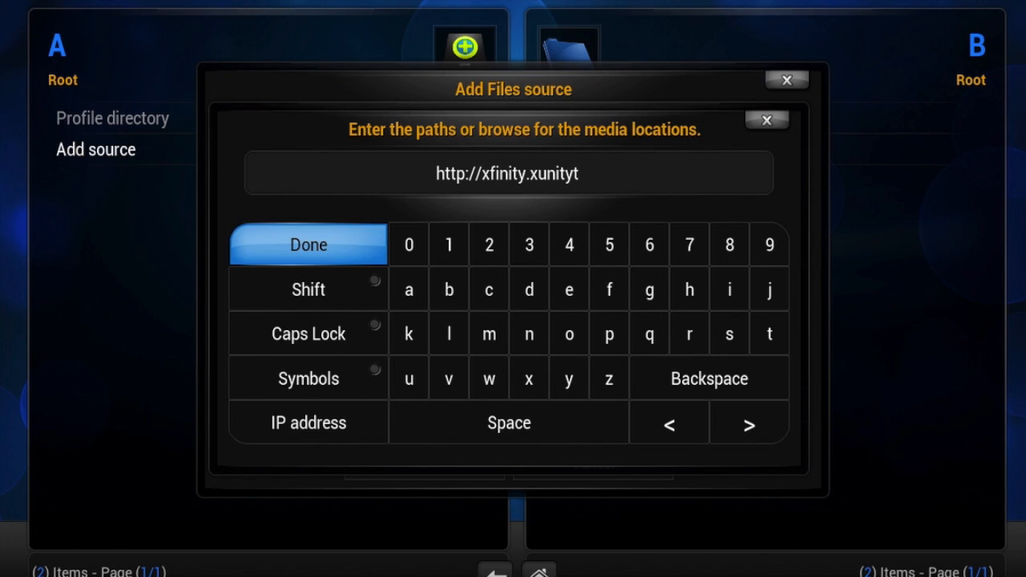
pyautogui.write('alk.com')
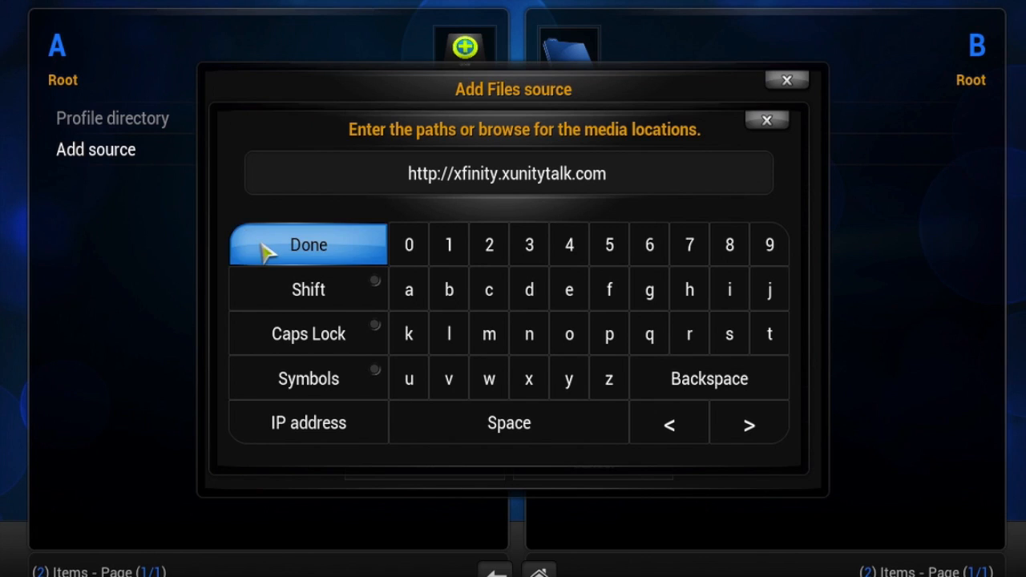
pyautogui.click(308, 244)
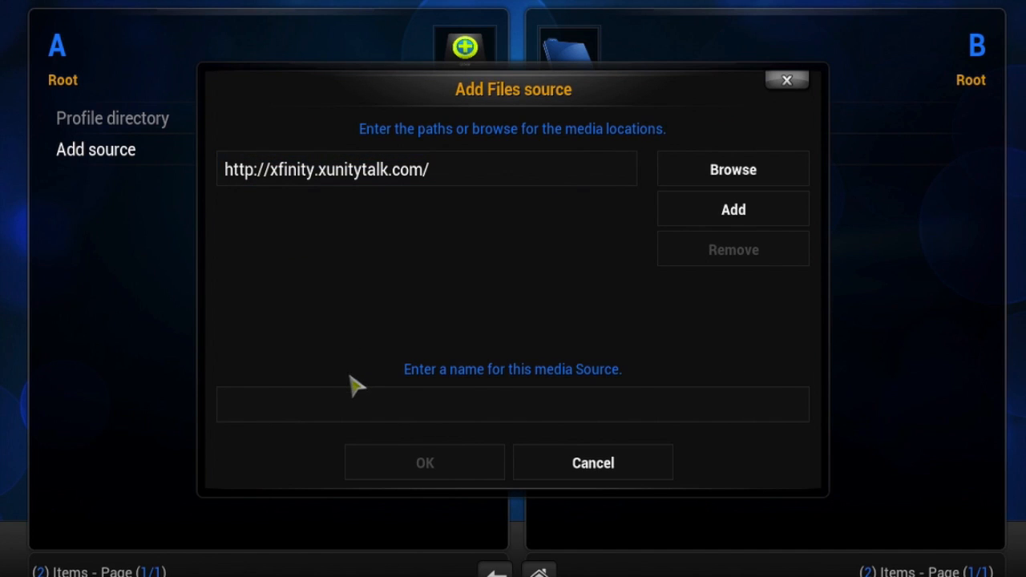
# Name the source XunityTalk and save it with OK.
pyautogui.click(513, 404)
pyautogui.write('Xunity')
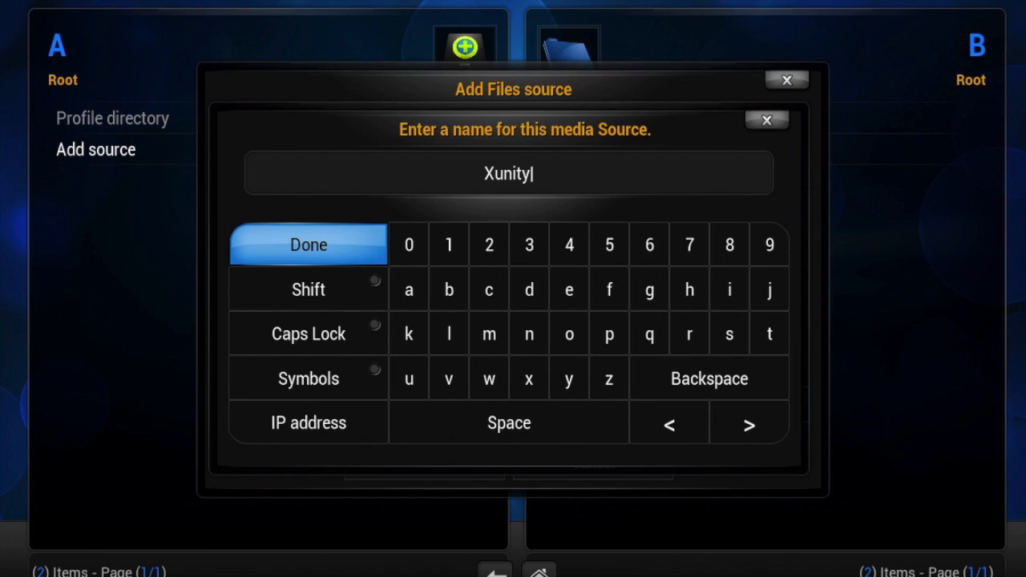
pyautogui.write('Talk')
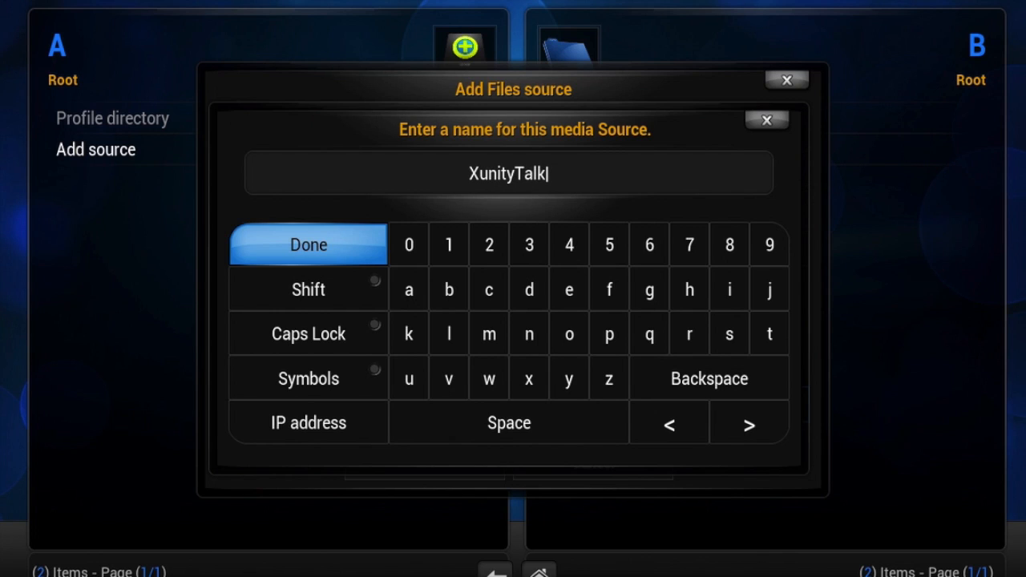
pyautogui.click(308, 244)
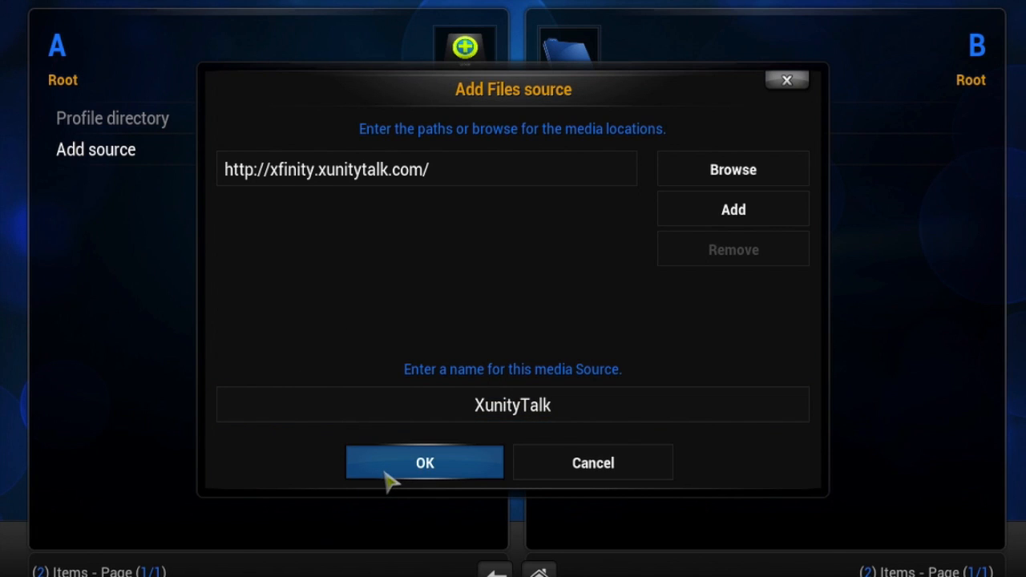
pyautogui.click(423, 461)
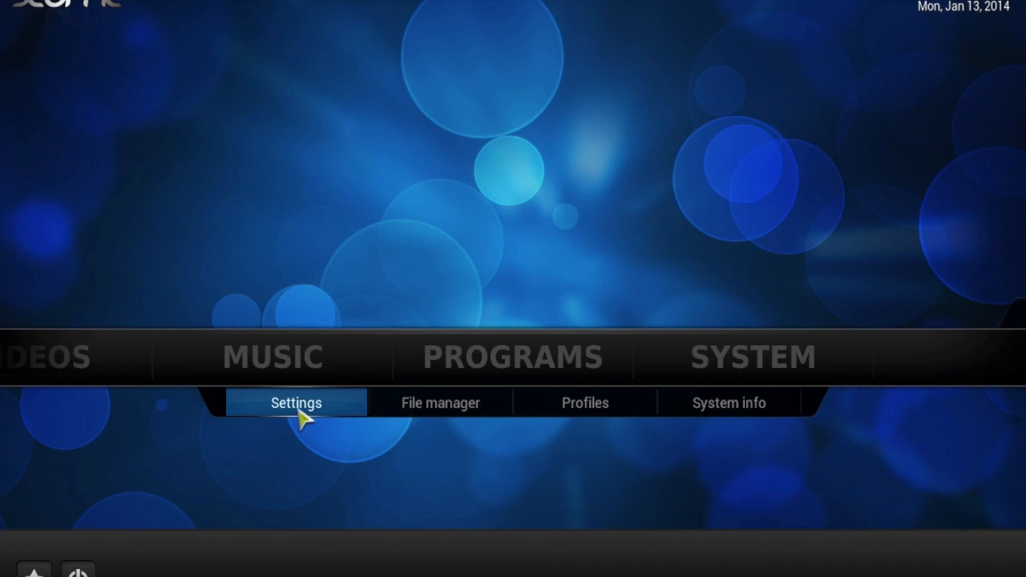
# Via Settings > Add-ons > Install from zip file, install the repository zip from XunityTalk's Repositories folder.
pyautogui.click(295, 402)
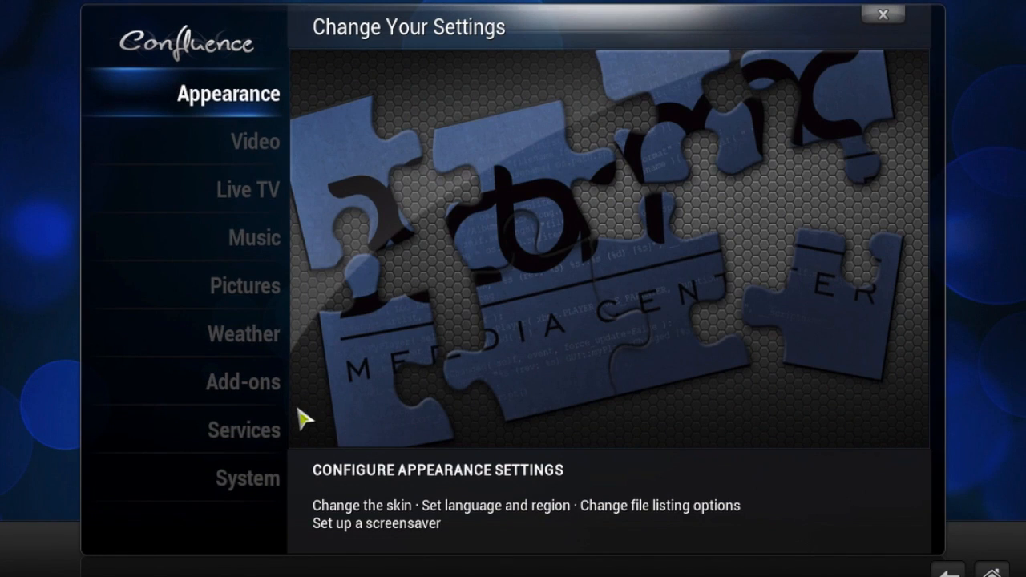
pyautogui.click(246, 189)
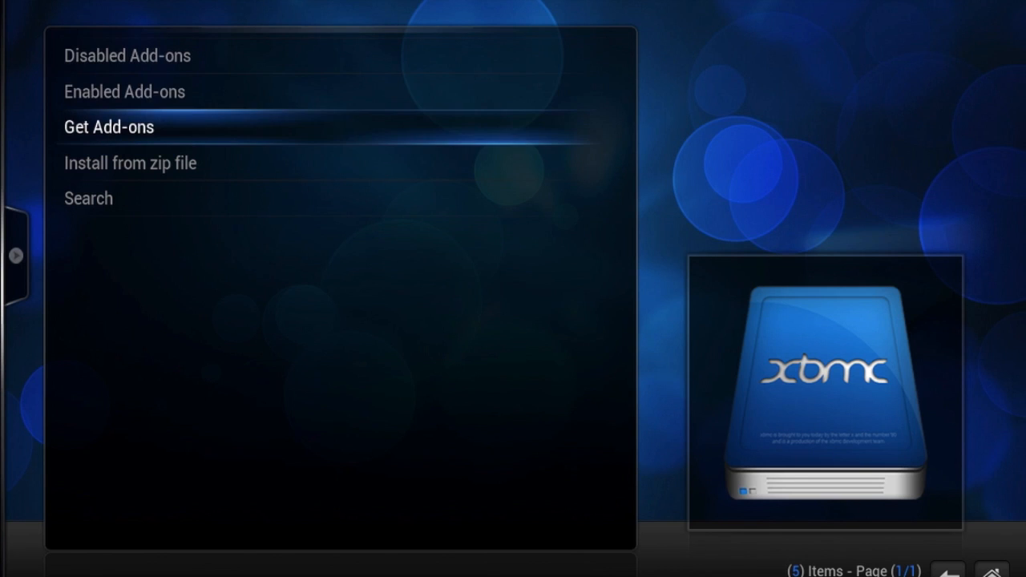
pyautogui.click(130, 163)
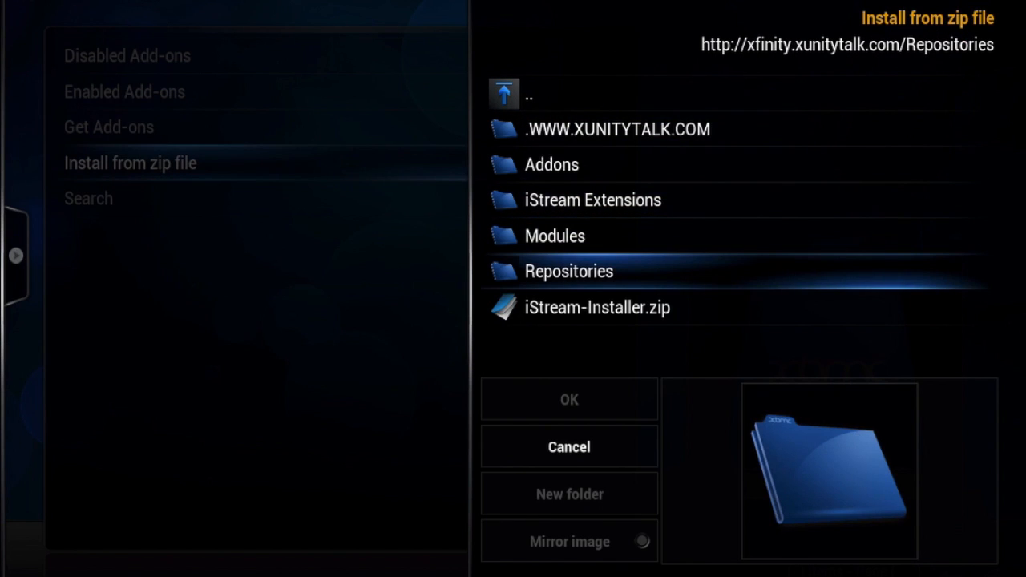
pyautogui.click(567, 270)
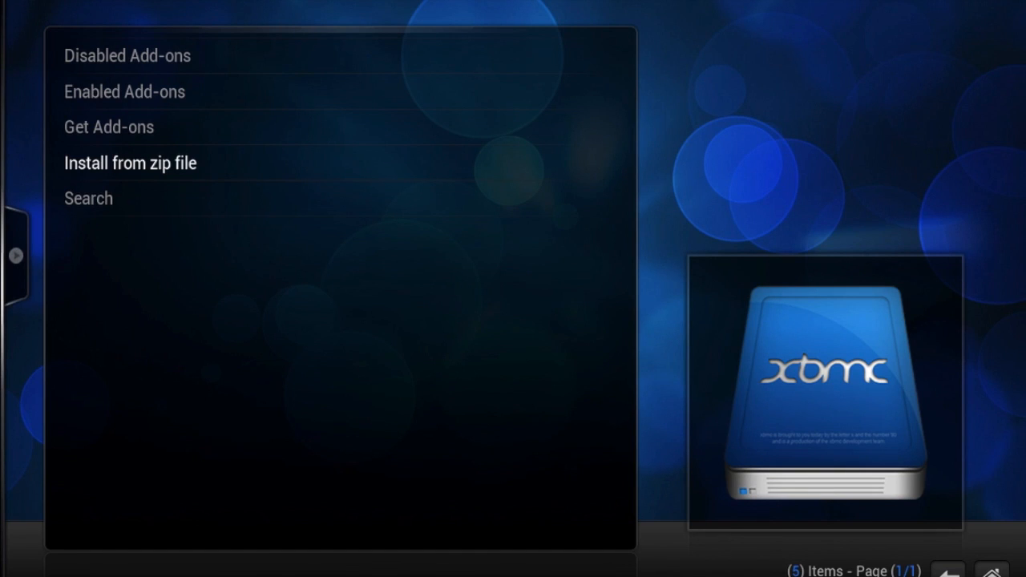
# Browse Get Add-ons > Program Add-ons and scroll down to Xunity Maintenance.
pyautogui.click(130, 163)
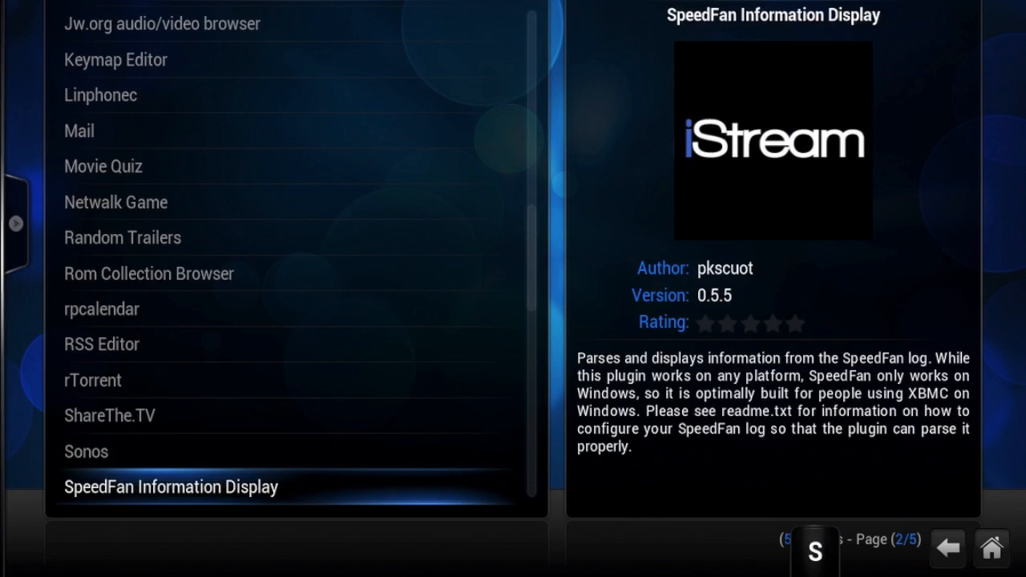
pyautogui.scroll(-3)
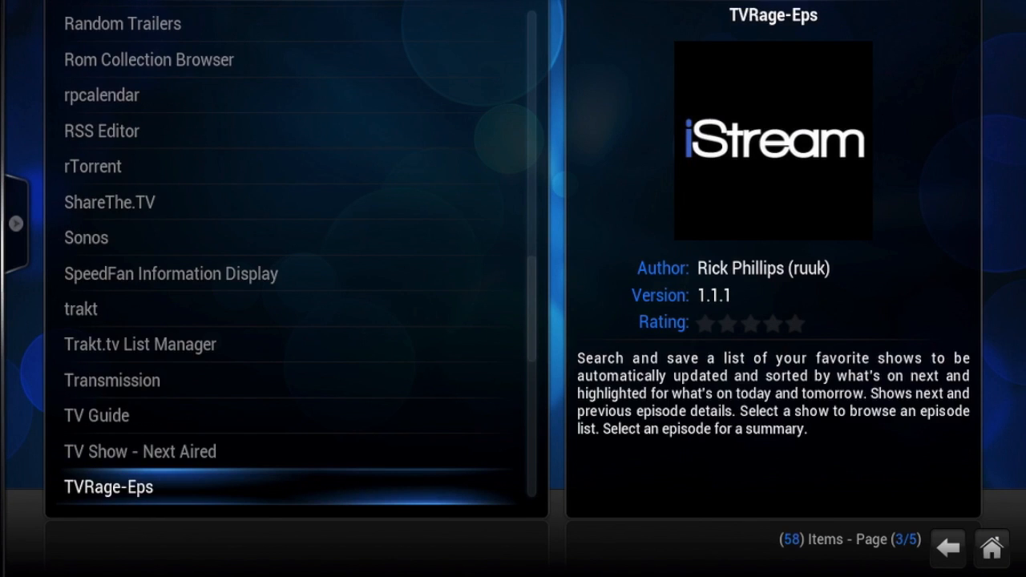
pyautogui.scroll(-3)
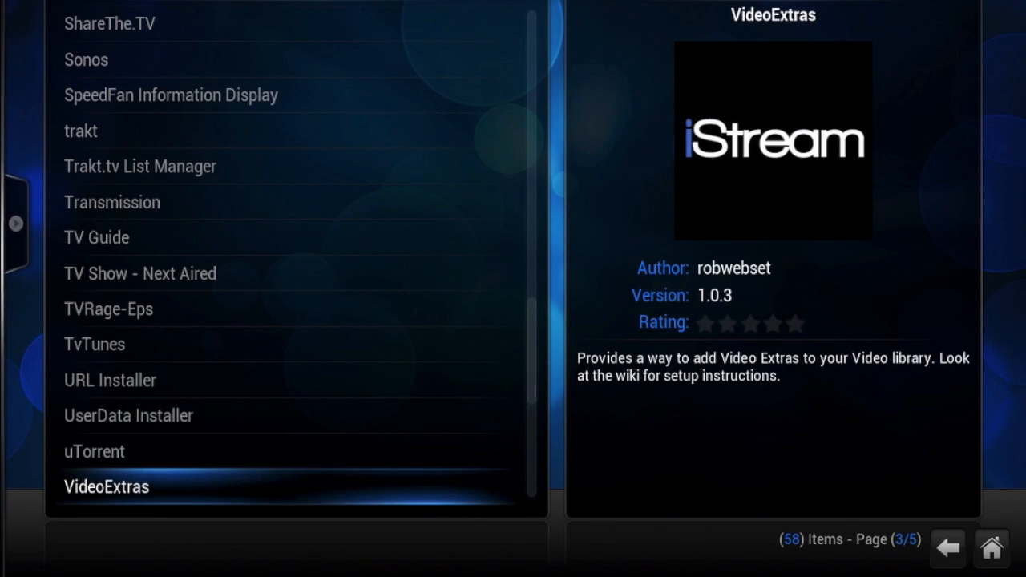
pyautogui.scroll(-3)
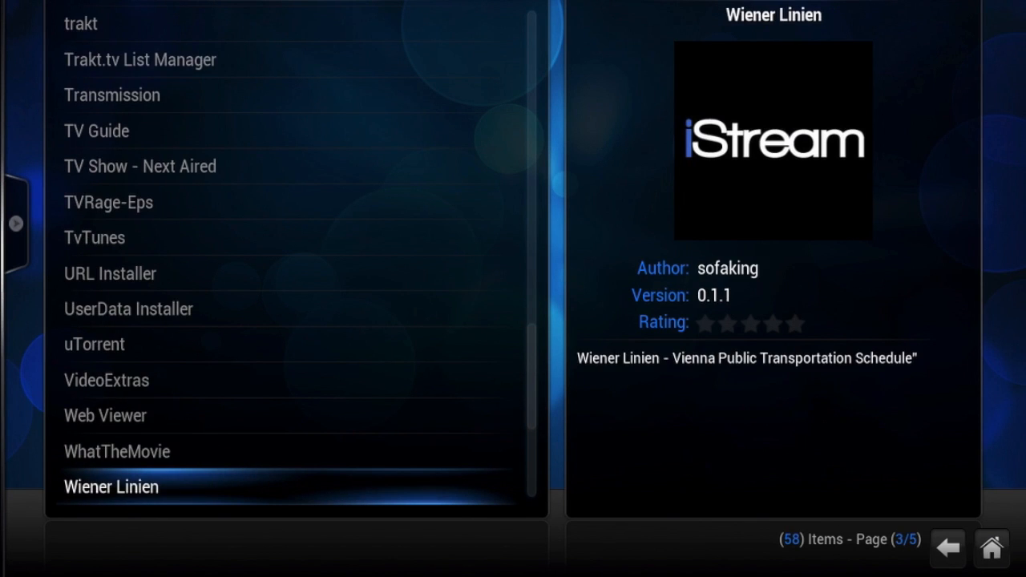
pyautogui.scroll(-3)
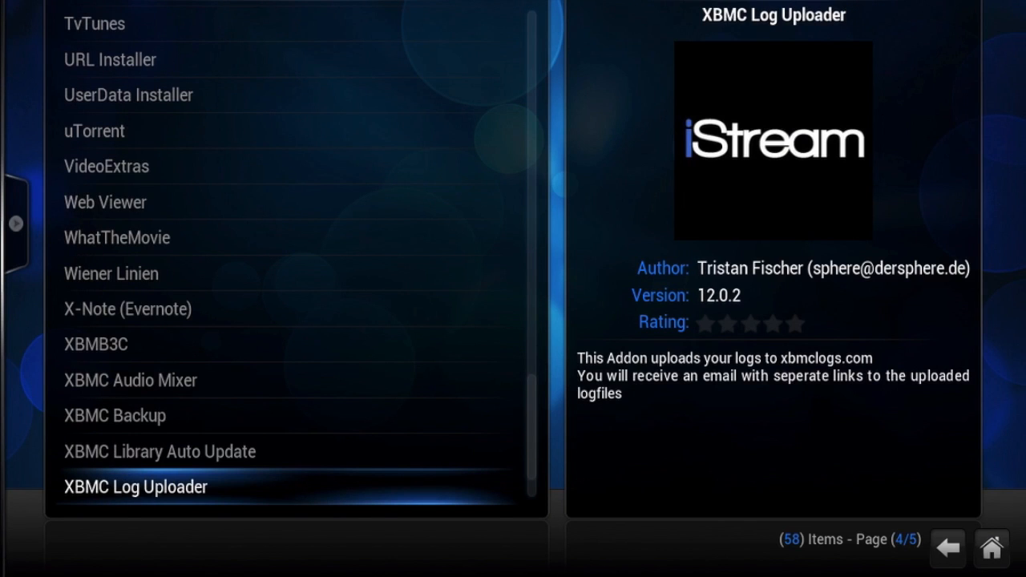
pyautogui.scroll(-3)
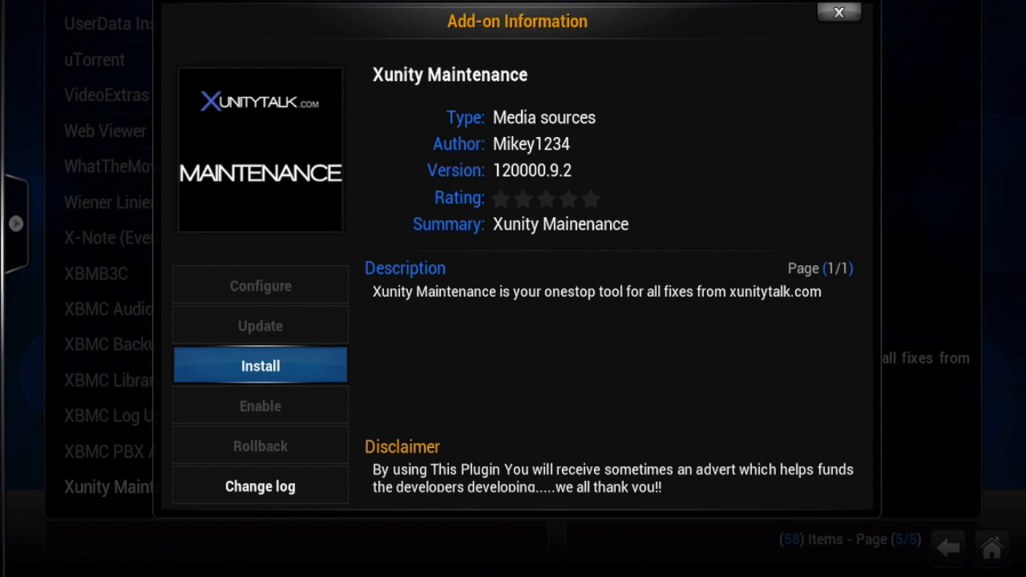
# Install Xunity Maintenance and launch it from Program Add-ons.
pyautogui.click(260, 366)
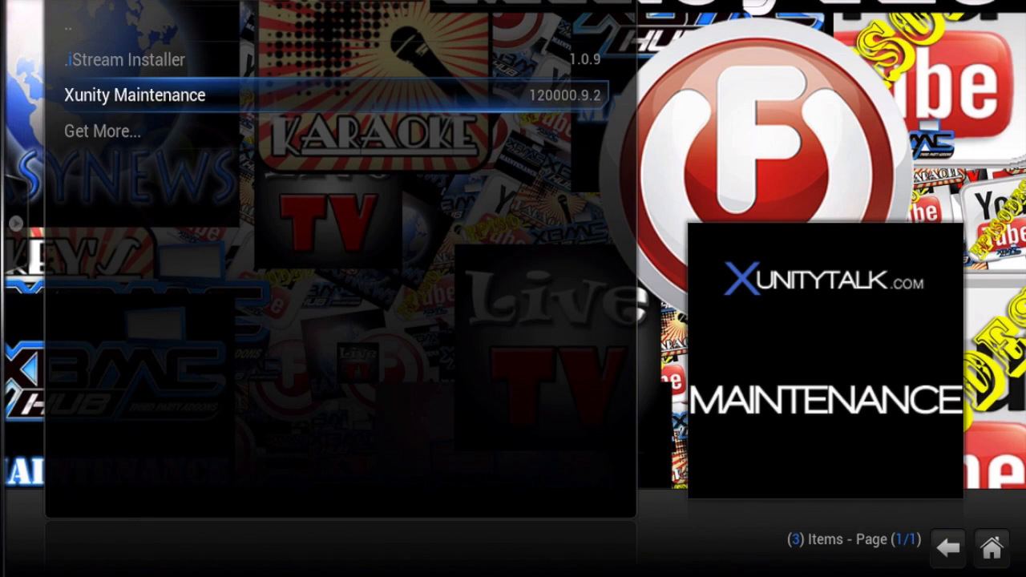
pyautogui.click(135, 95)
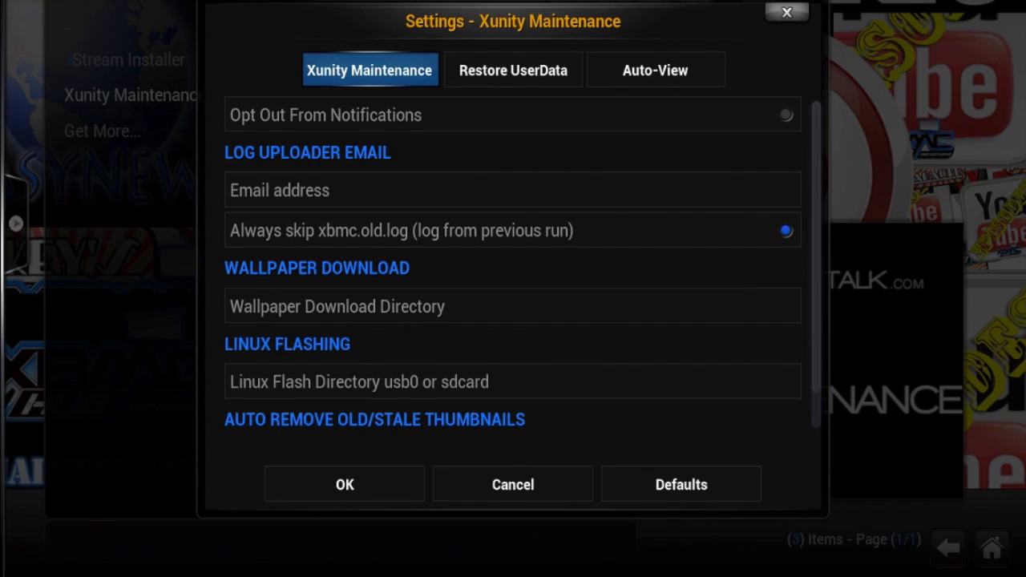
pyautogui.moveTo(182, 468)
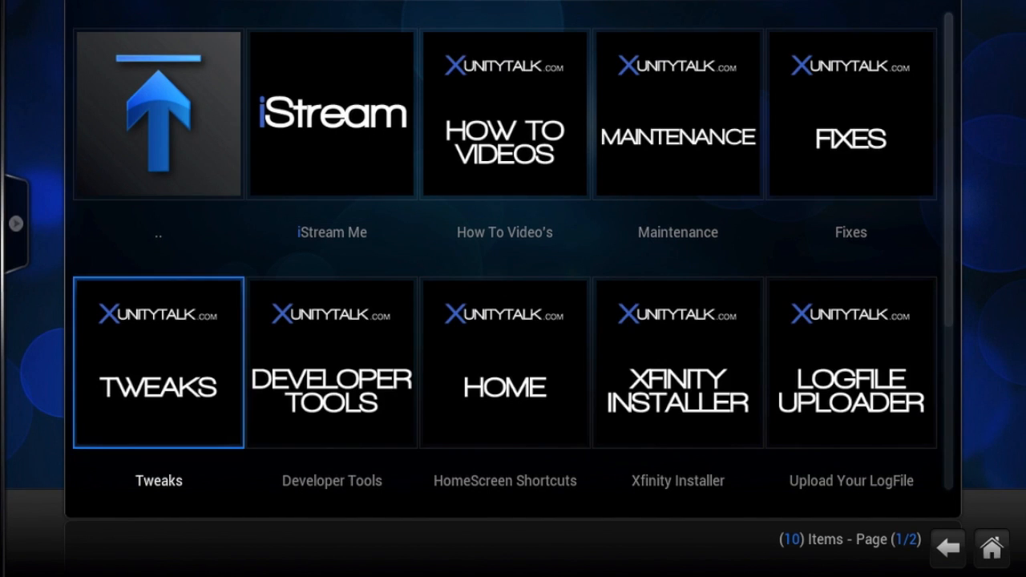
# Enter the Tweaks section and select Add 0 Cache Advanced XML.
pyautogui.click(157, 362)
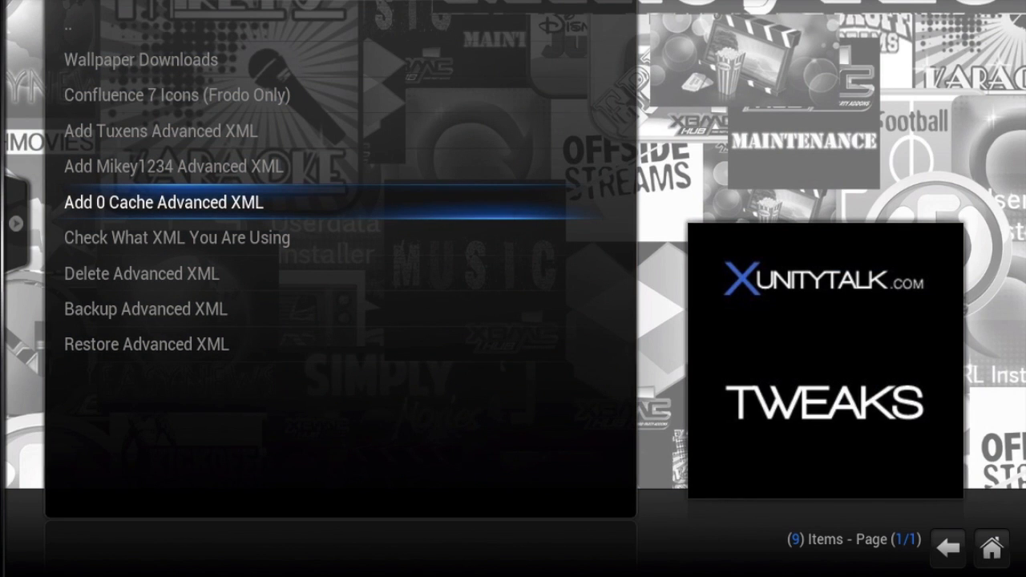
pyautogui.click(163, 202)
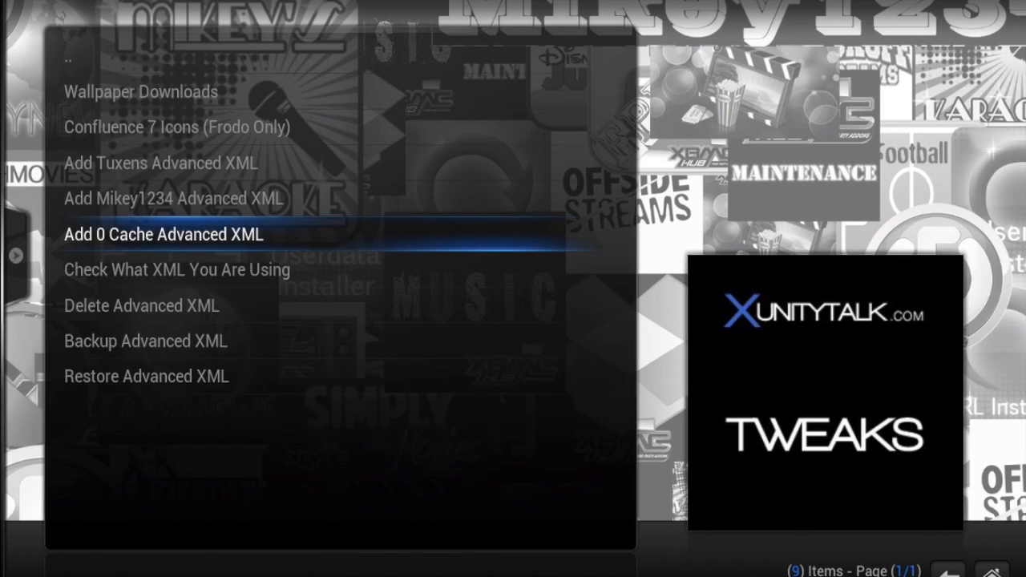
# Confirm the 0 Cache tweak and acknowledge the 'Thats It All Done' message.
pyautogui.click(164, 234)
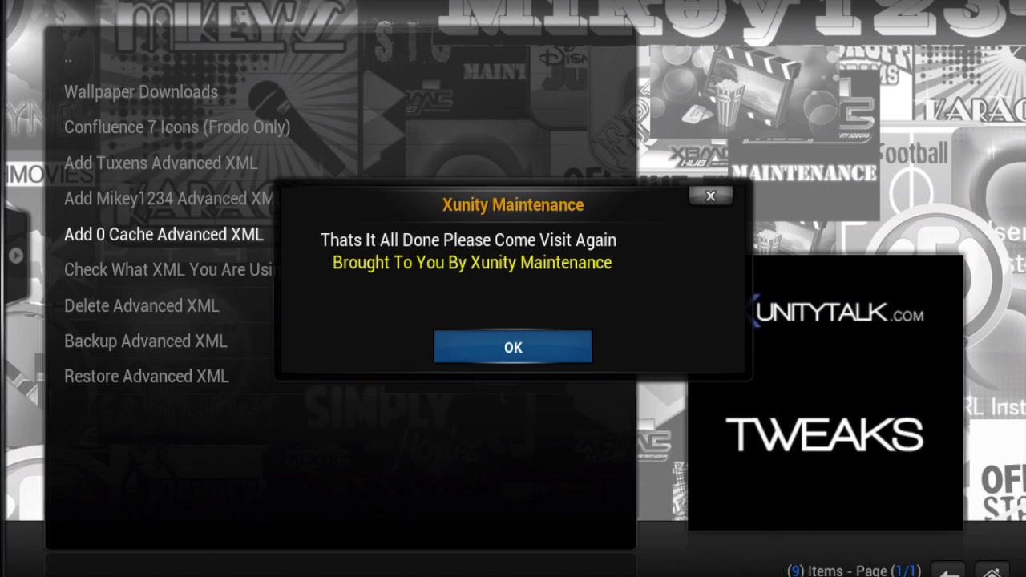
pyautogui.click(513, 346)
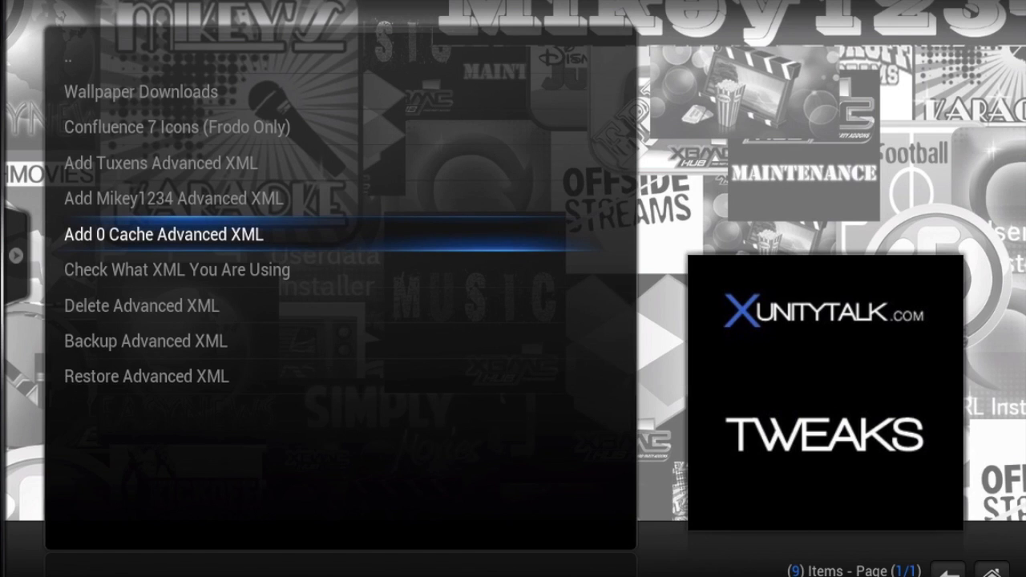